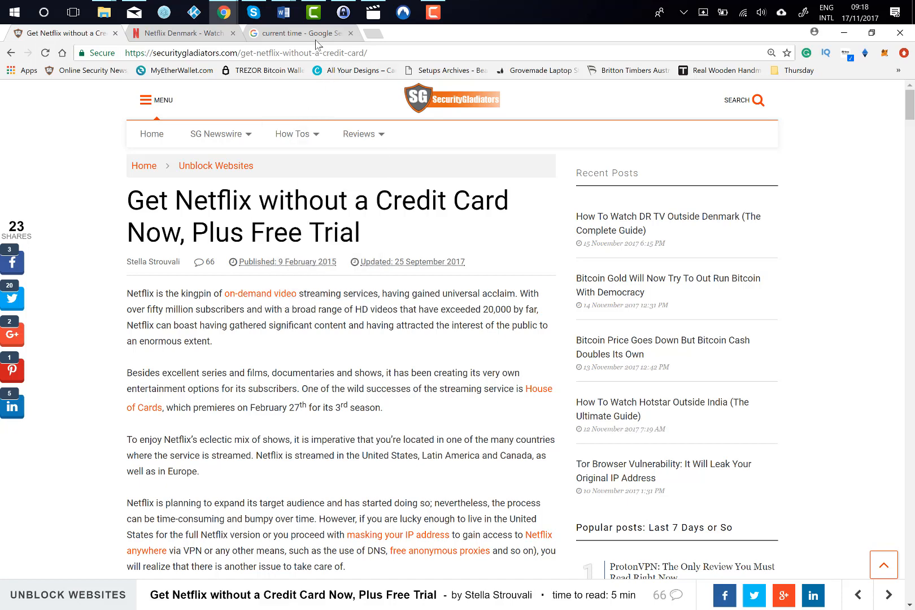
Bring up the Google 'current time' result showing 09.18 in Copenhagen.
left_click(299, 33)
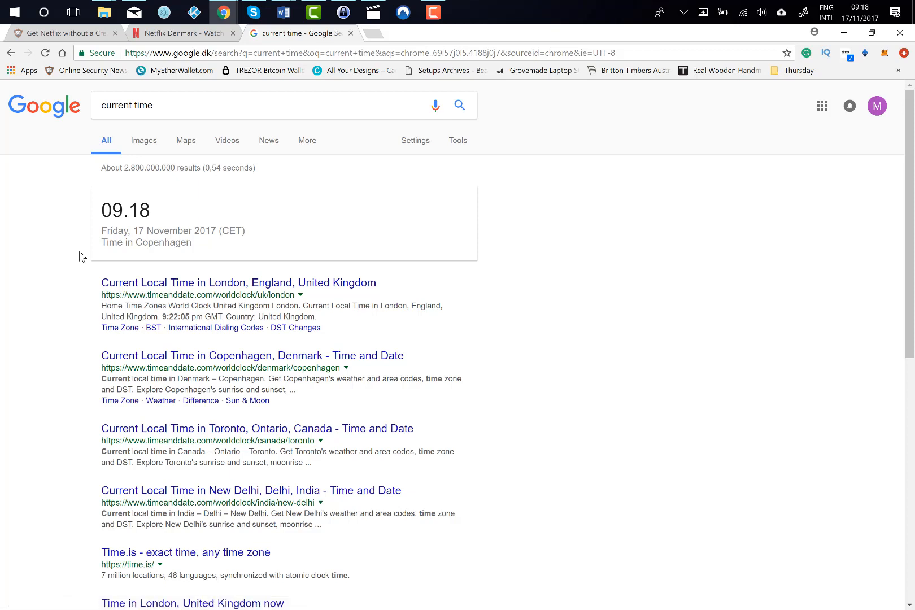
mouse_move(85, 255)
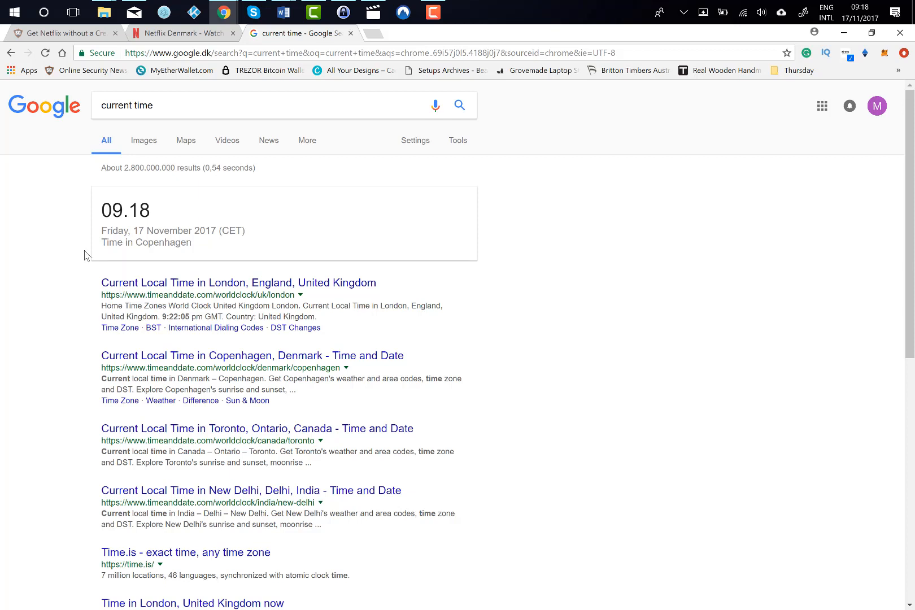
mouse_move(399, 92)
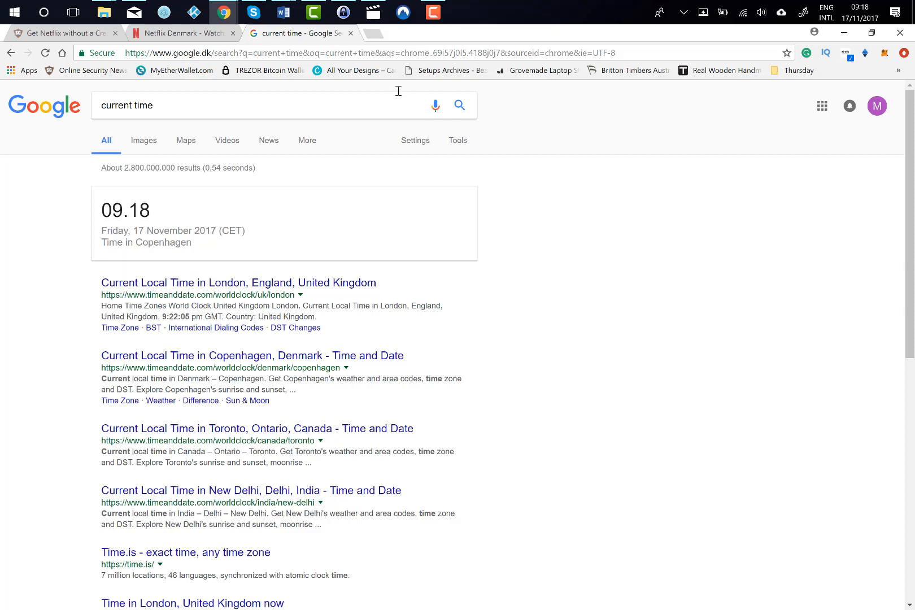
mouse_move(209, 45)
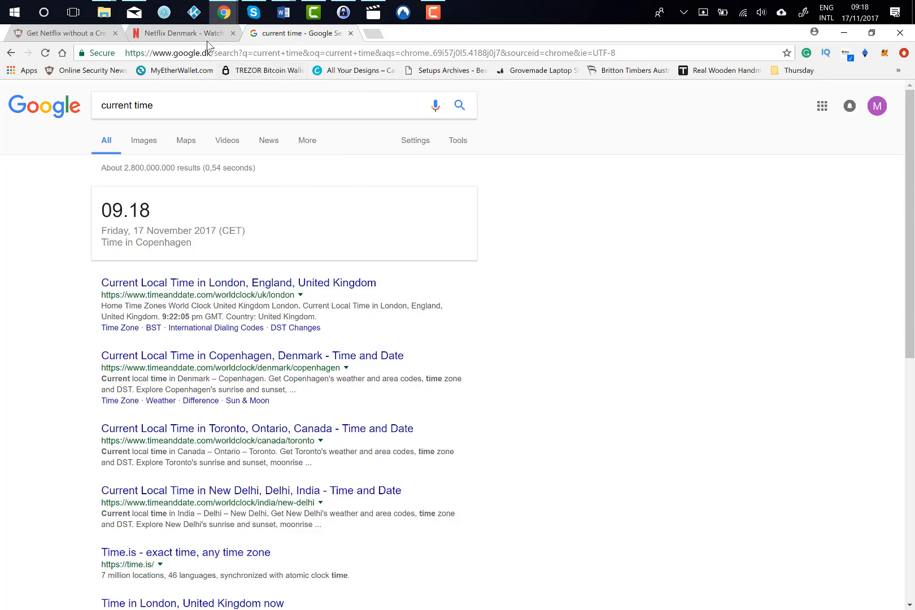
mouse_move(180, 33)
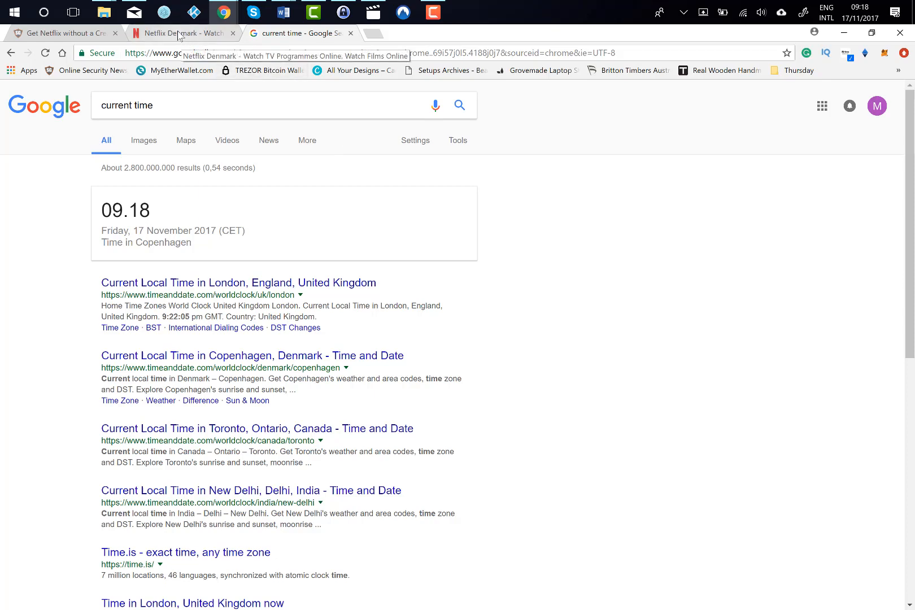
Go to the Netflix Denmark page and start signing in.
left_click(184, 33)
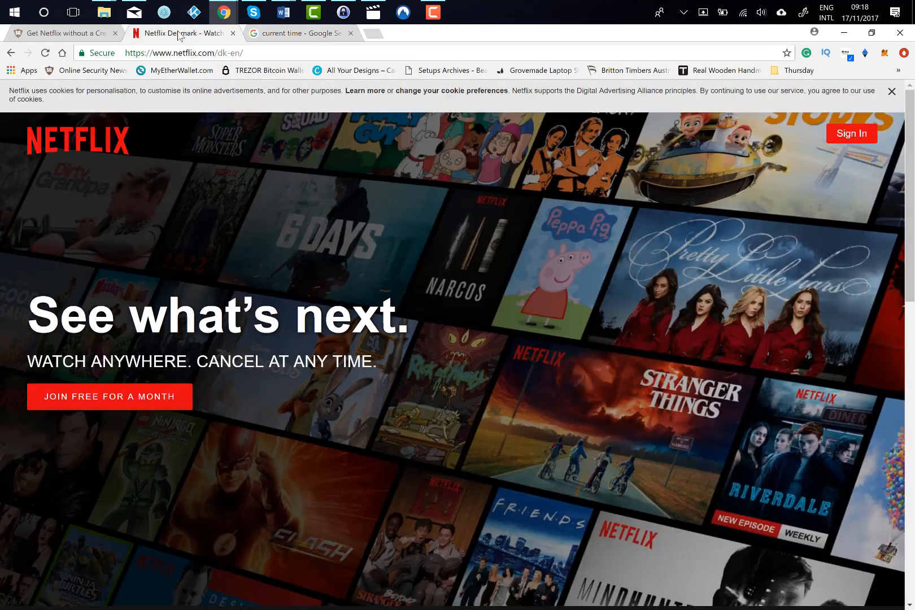
mouse_move(854, 133)
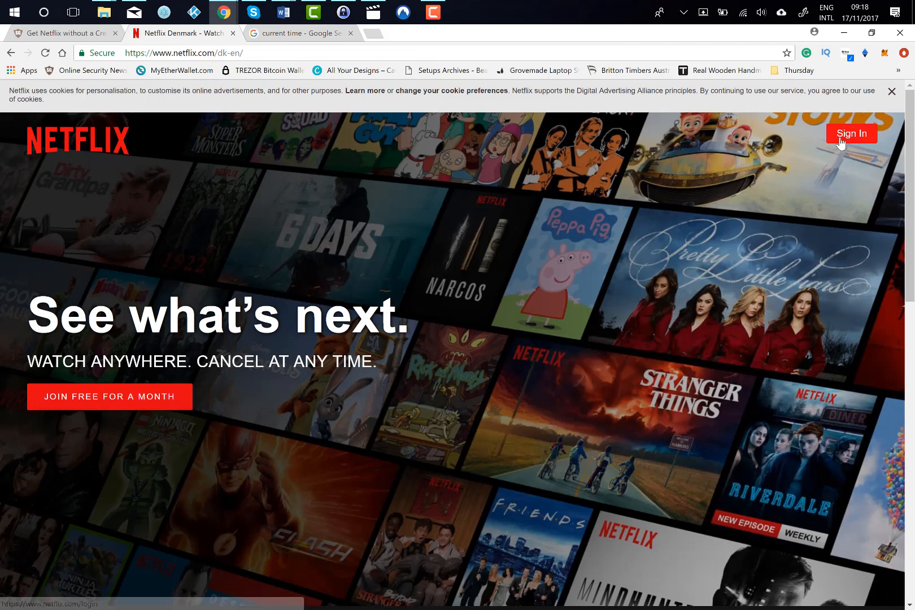
left_click(854, 133)
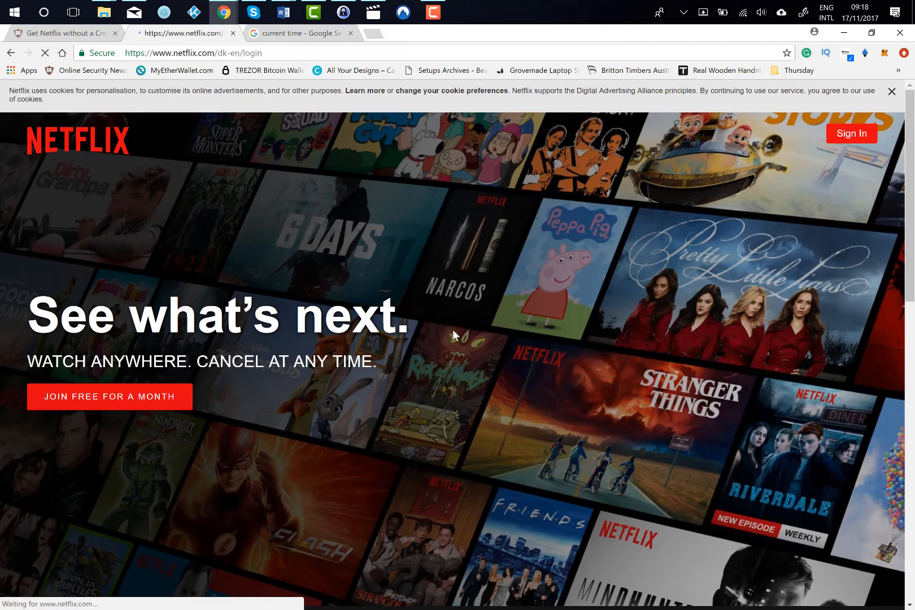
left_click(851, 133)
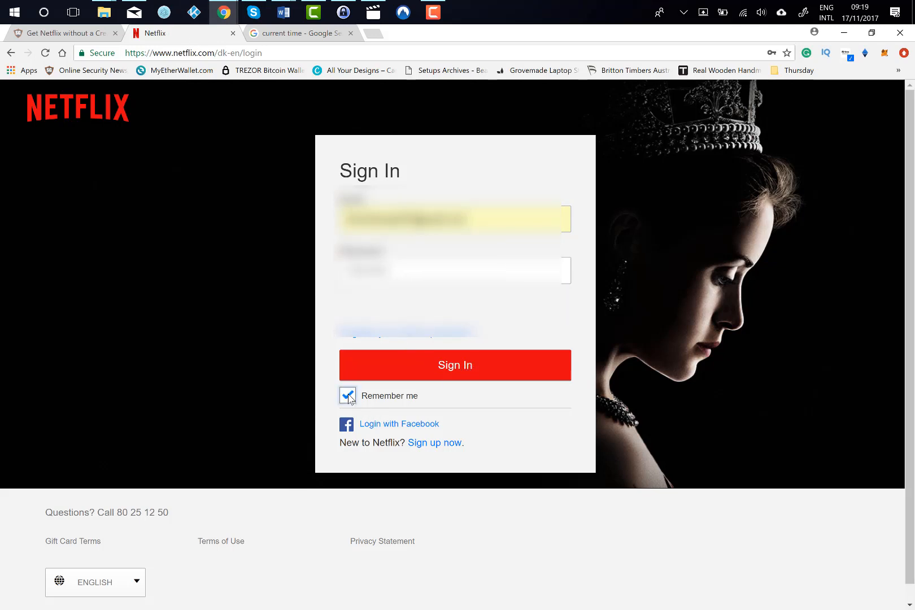
Sign in with Remember me ticked, reaching the browse home page.
left_click(347, 395)
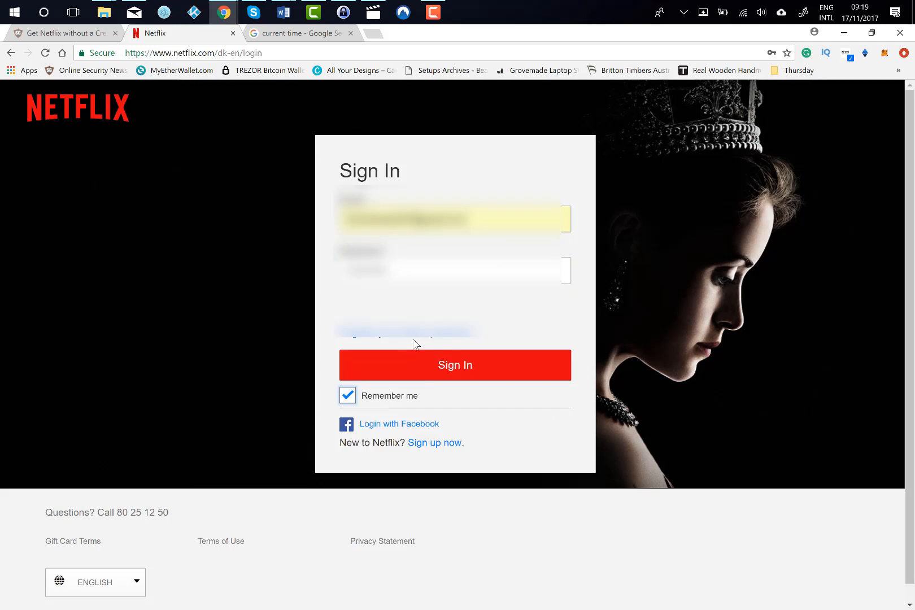
left_click(454, 365)
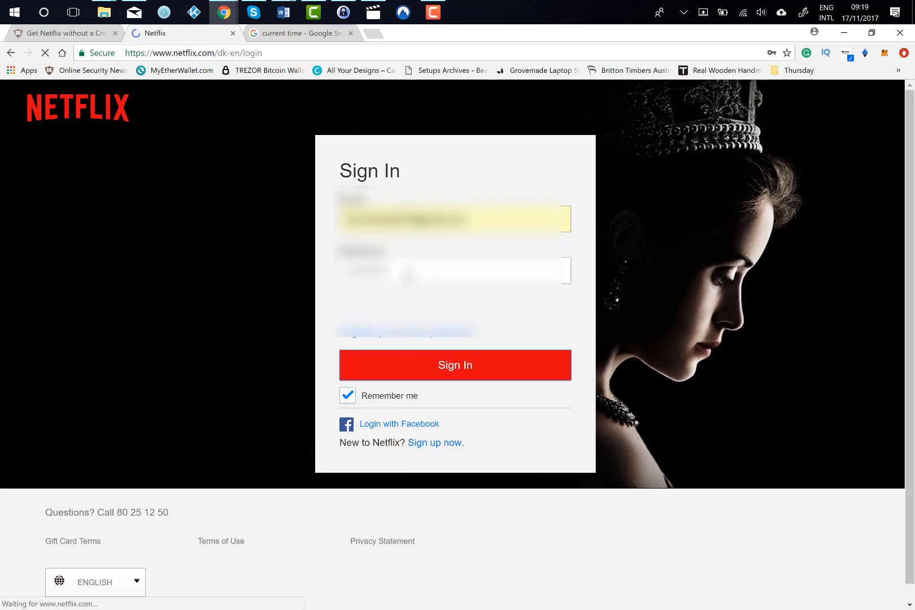
left_click(454, 365)
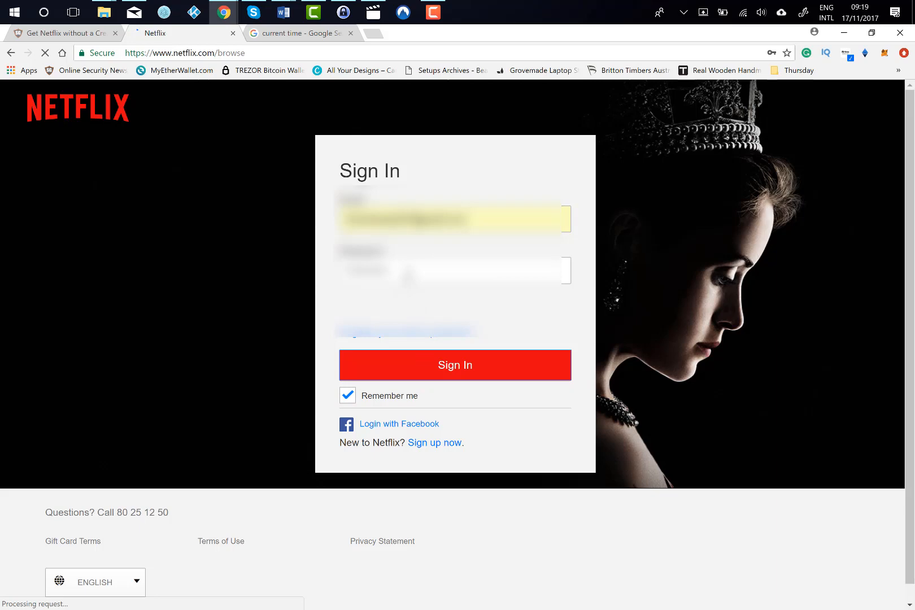
left_click(454, 365)
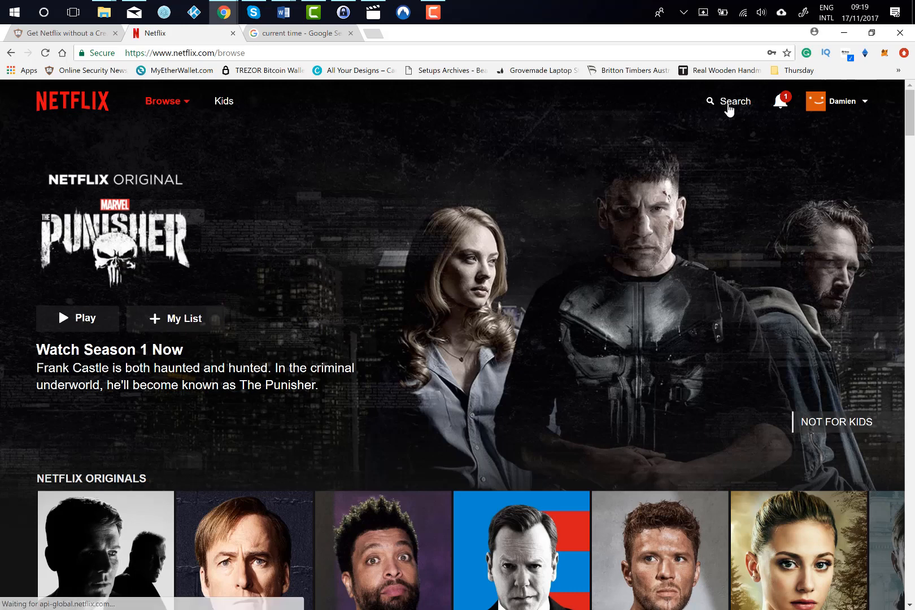
Mute the autoplaying Punisher trailer and bring up the empty title search box.
left_click(711, 101)
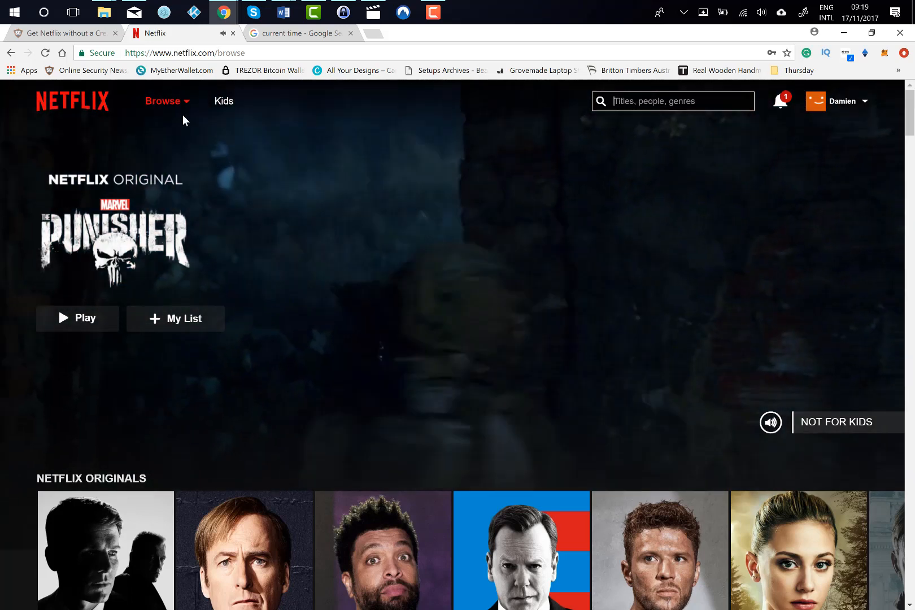
left_click(167, 101)
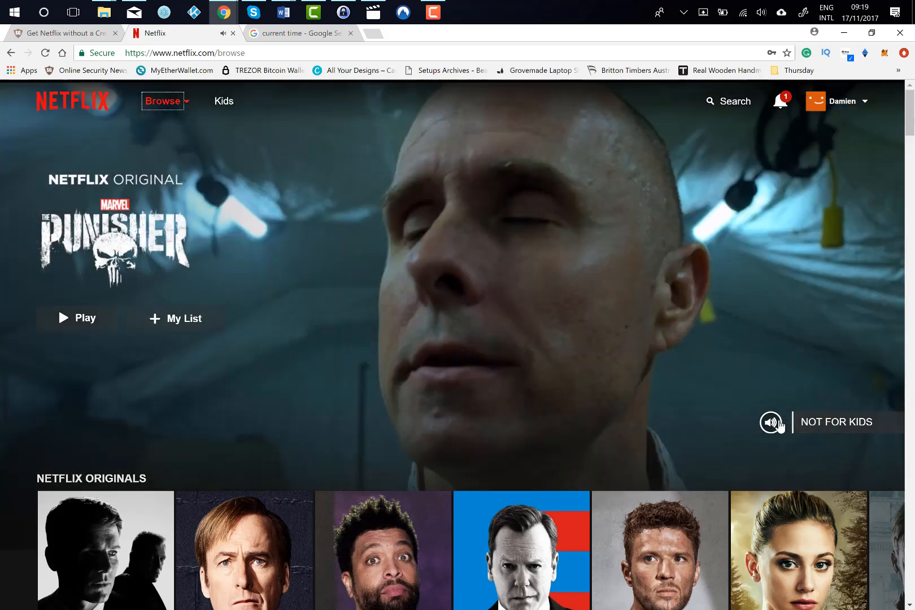
left_click(728, 101)
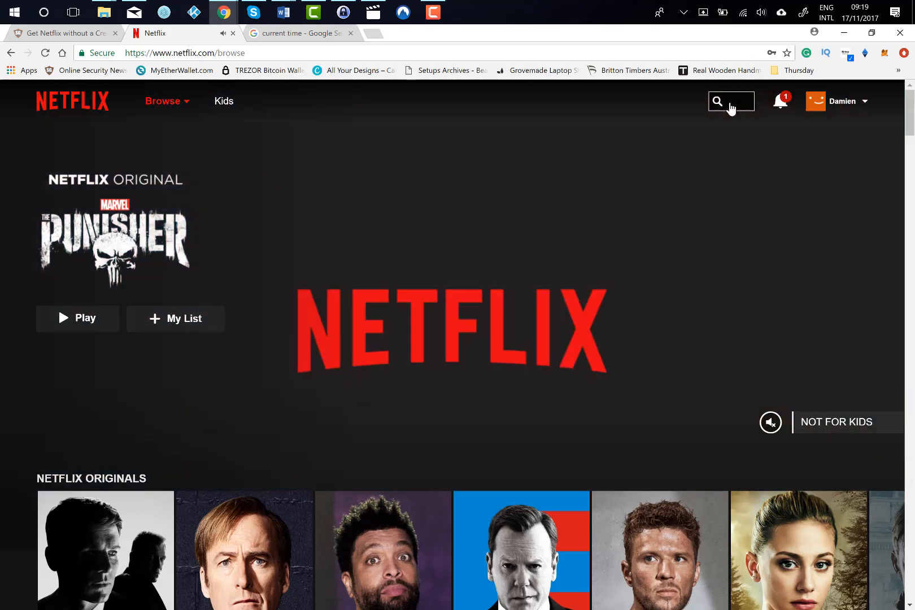
left_click(718, 100)
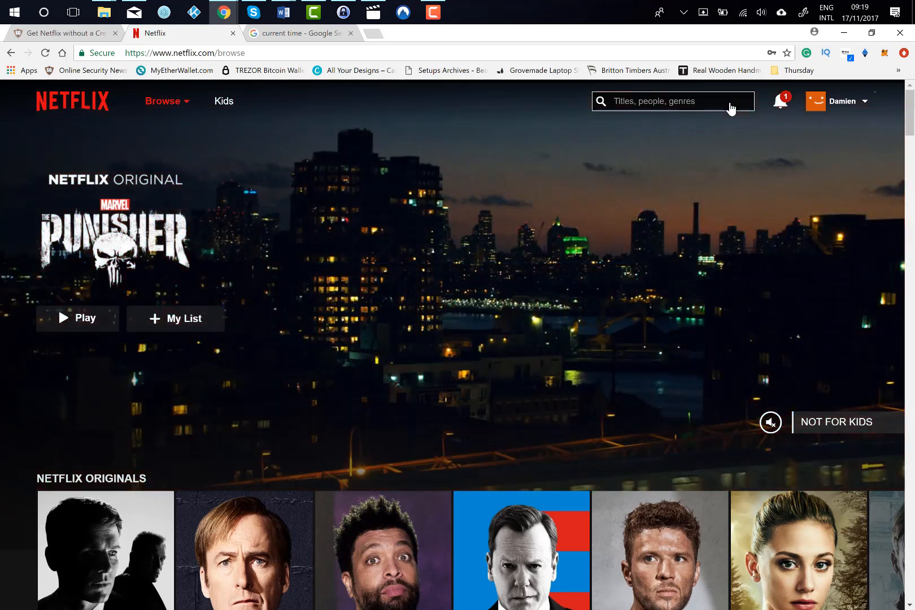
Search the Danish library for 'futura' to check for Futurama.
type("fut")
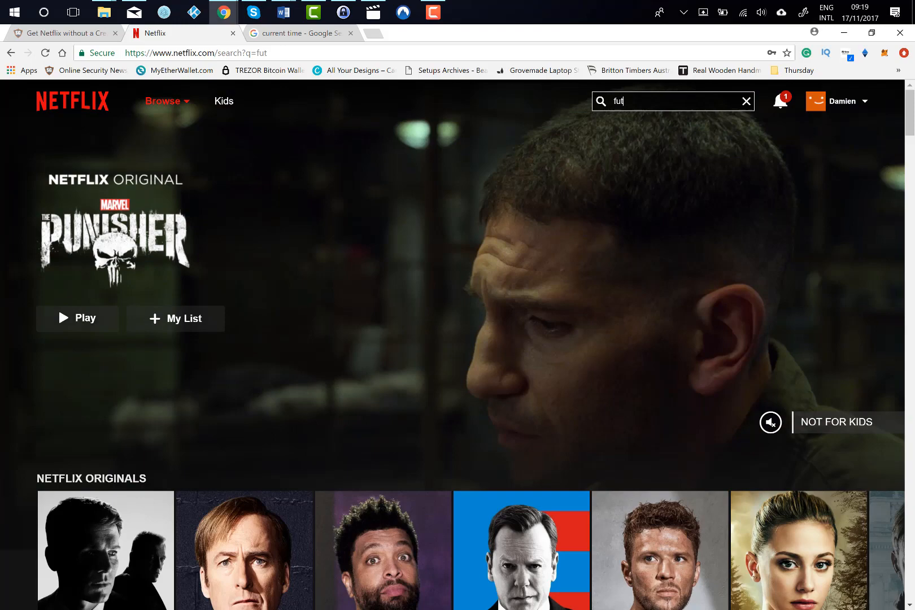
type("a")
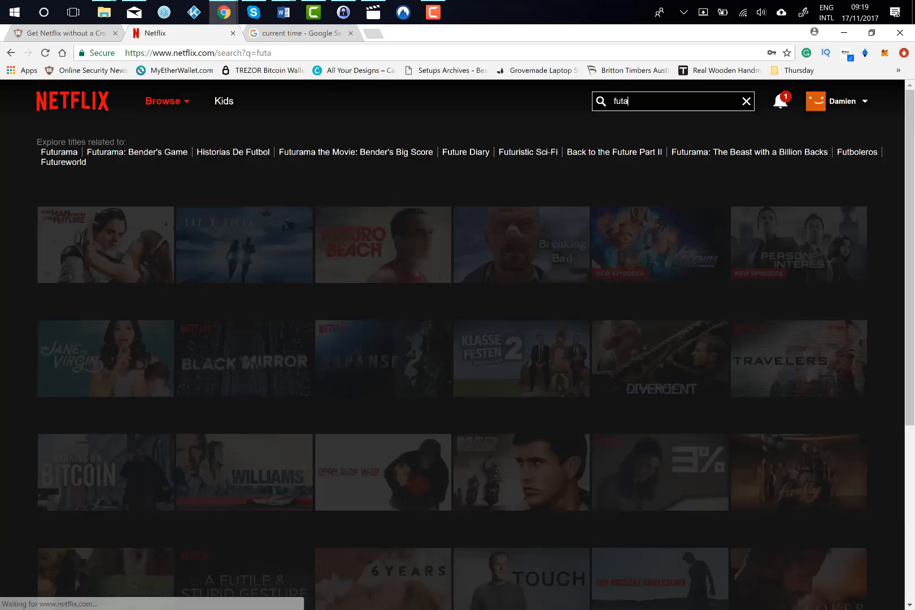
type("rama")
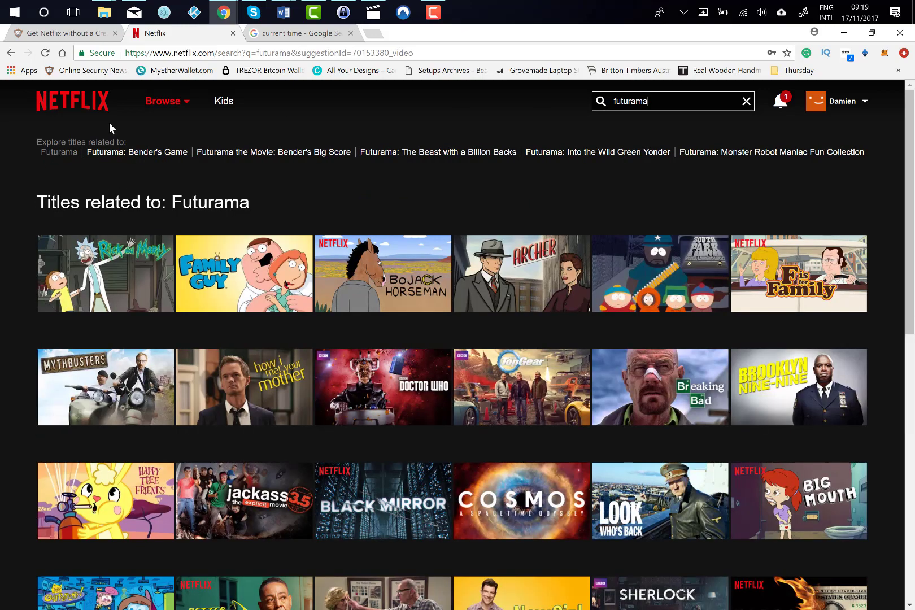
mouse_move(669, 116)
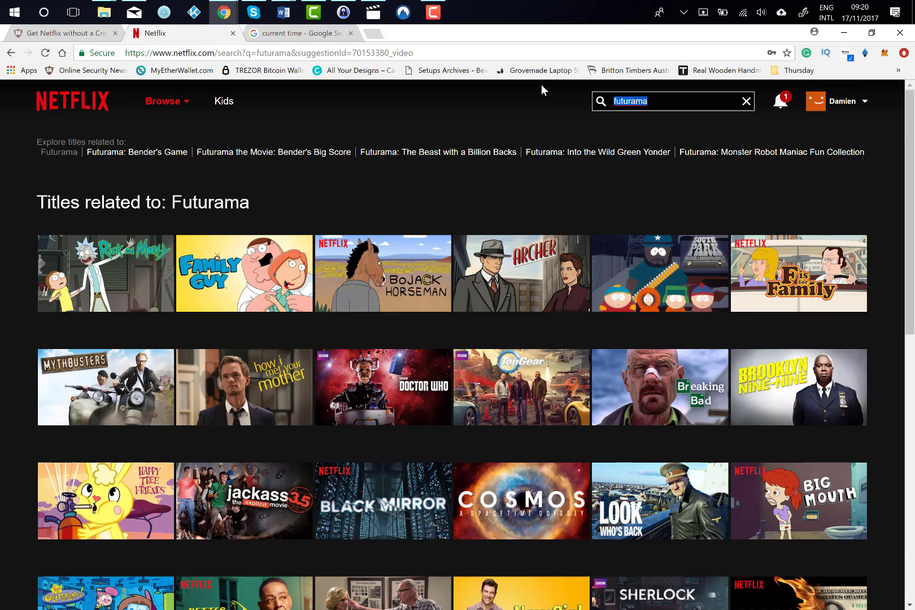
Search the Danish library for 'grand des' to check for Grand Designs.
type("grand")
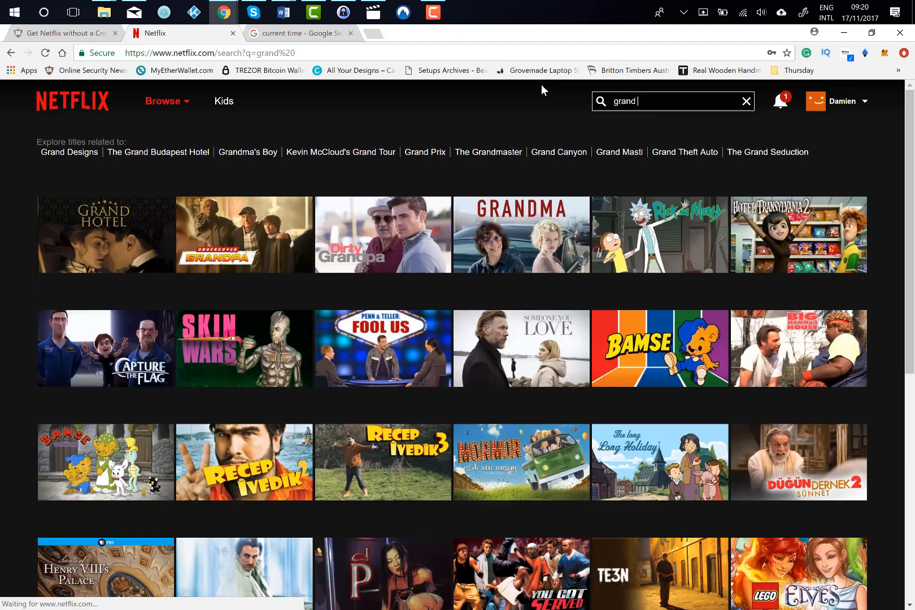
type("des")
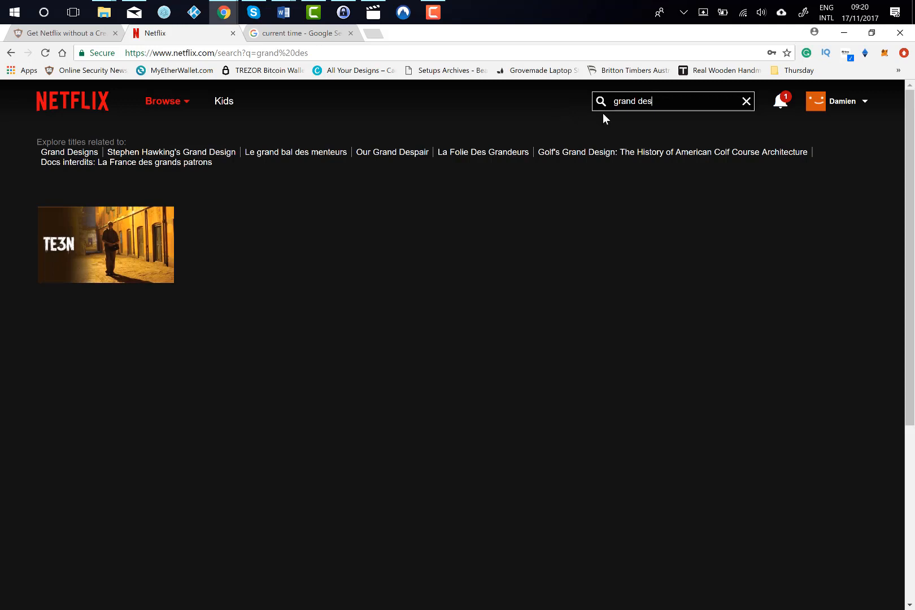
Sign out of Netflix back to the Danish home page and bring up NordVPN.
left_click(841, 101)
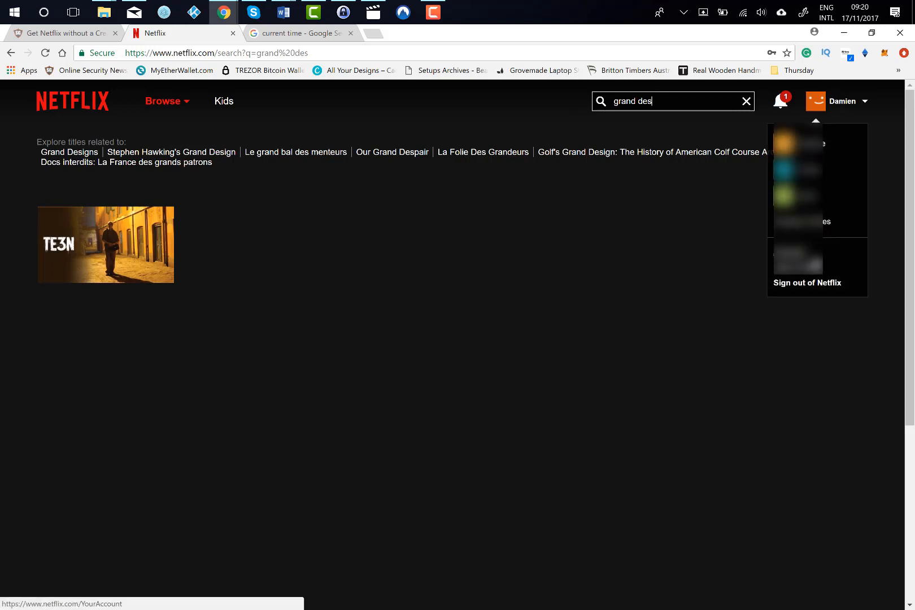
left_click(806, 283)
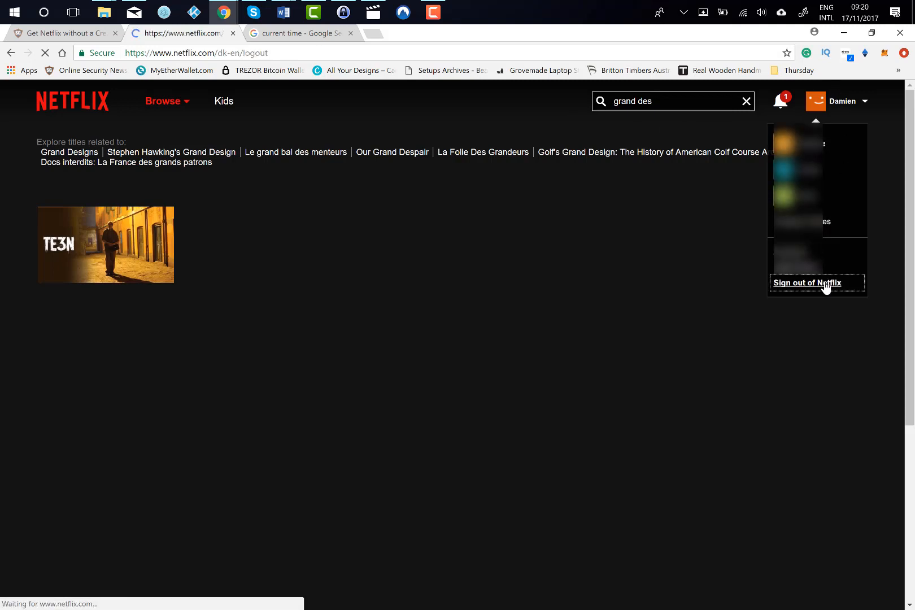
left_click(806, 283)
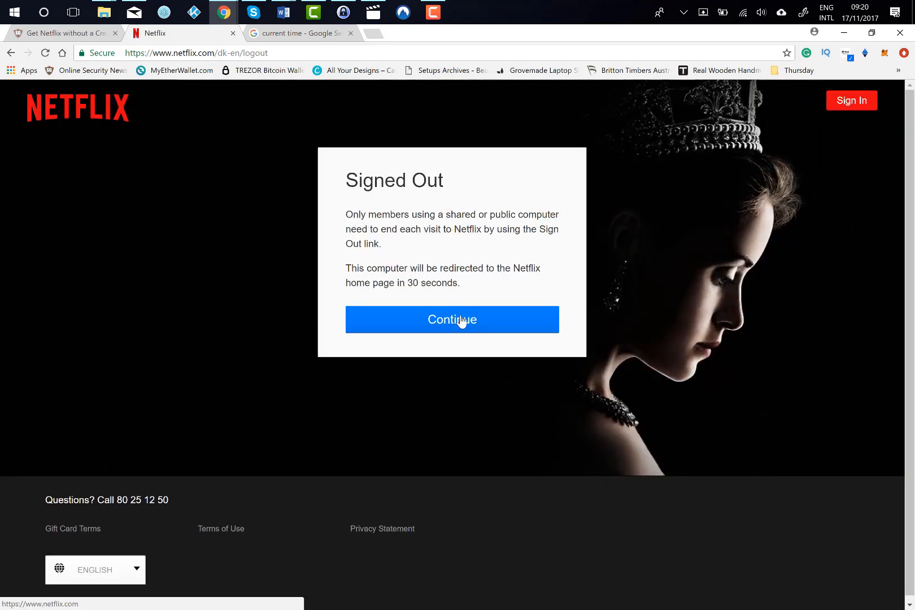
left_click(452, 320)
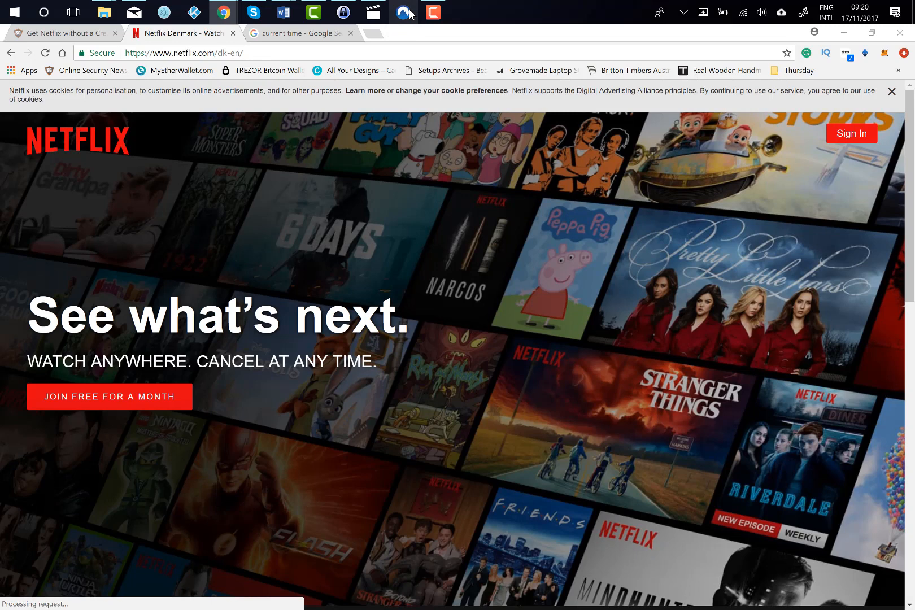
left_click(402, 12)
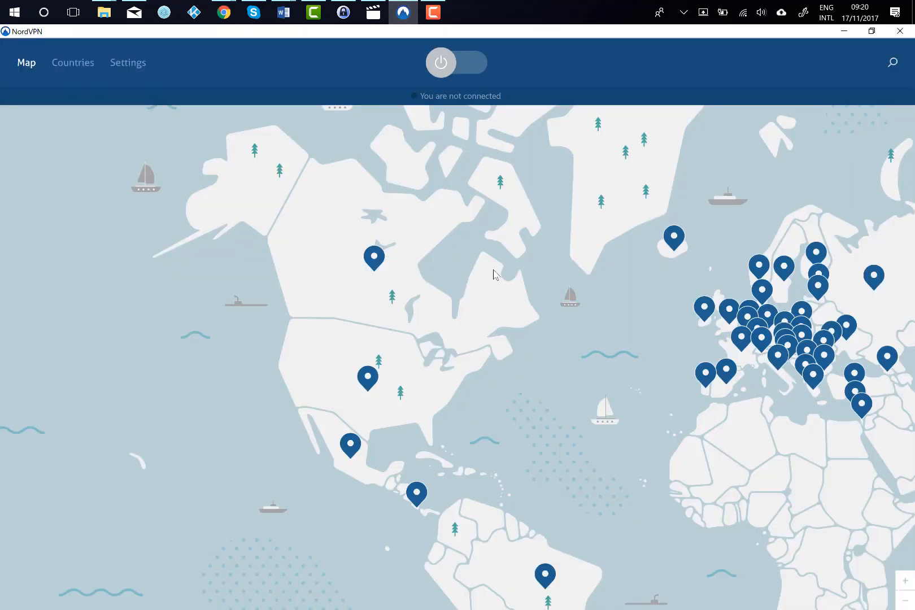
mouse_move(575, 270)
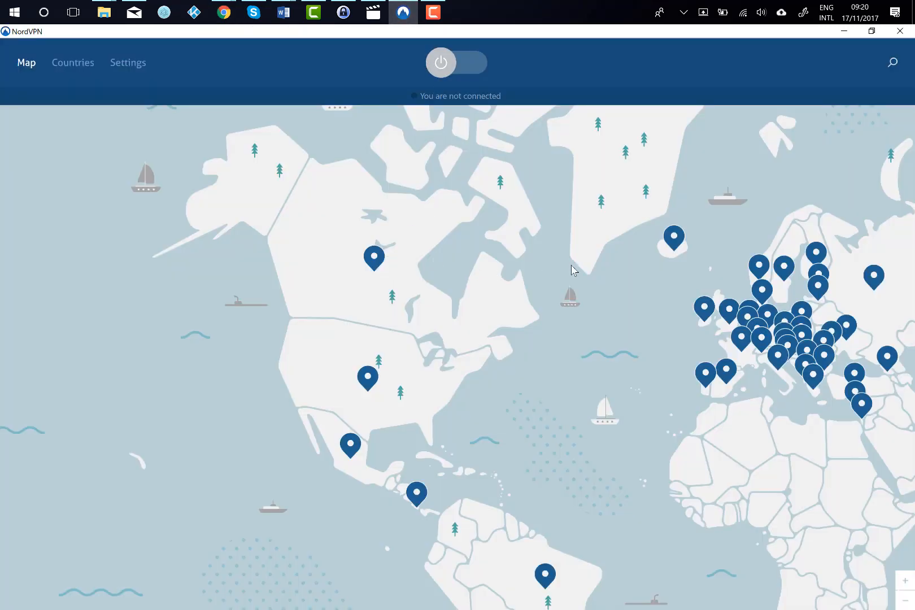
mouse_move(578, 285)
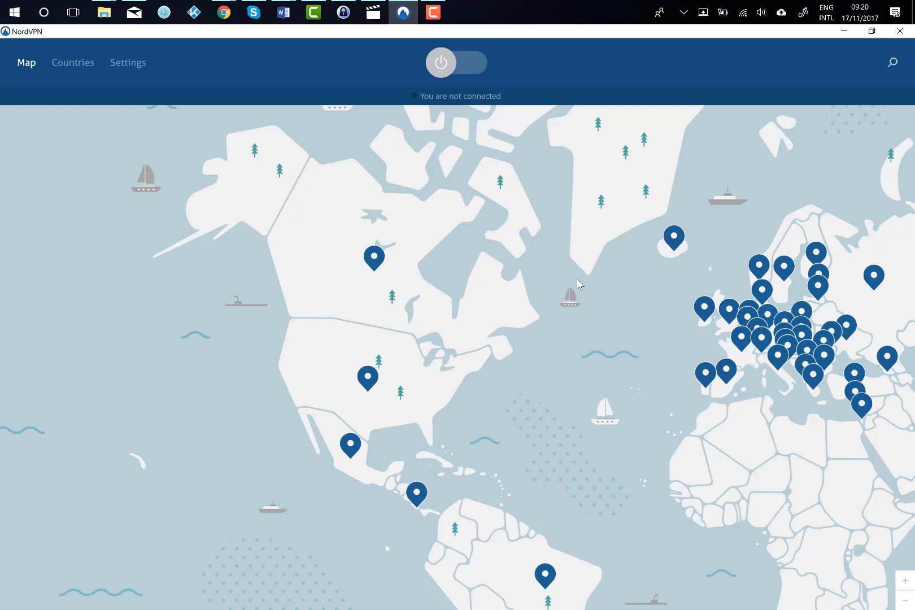
mouse_move(849, 355)
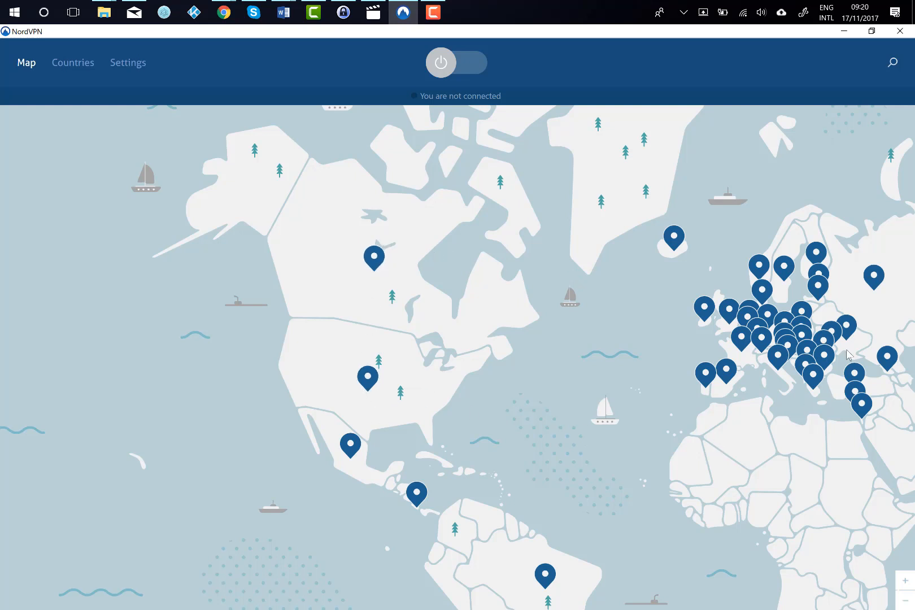
mouse_move(802, 315)
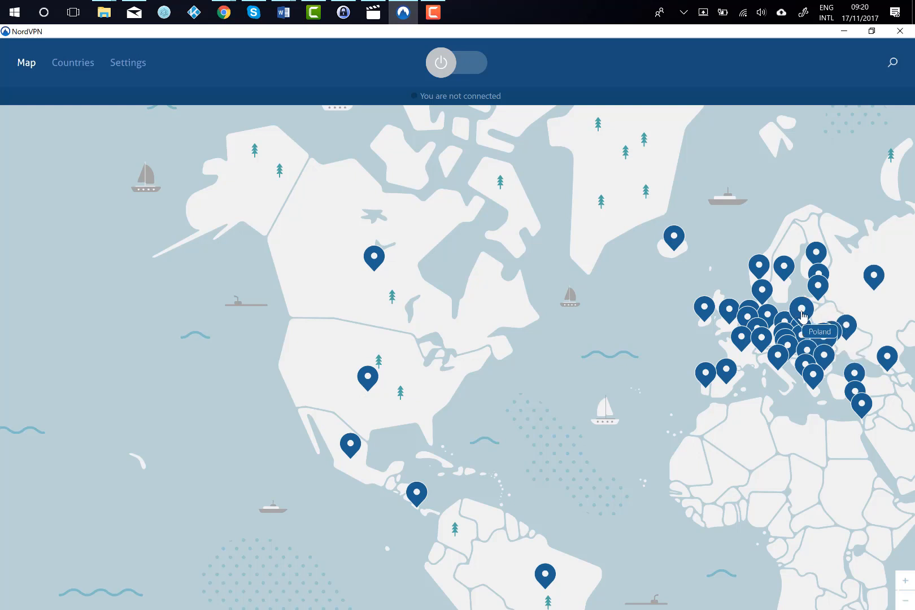
mouse_move(112, 35)
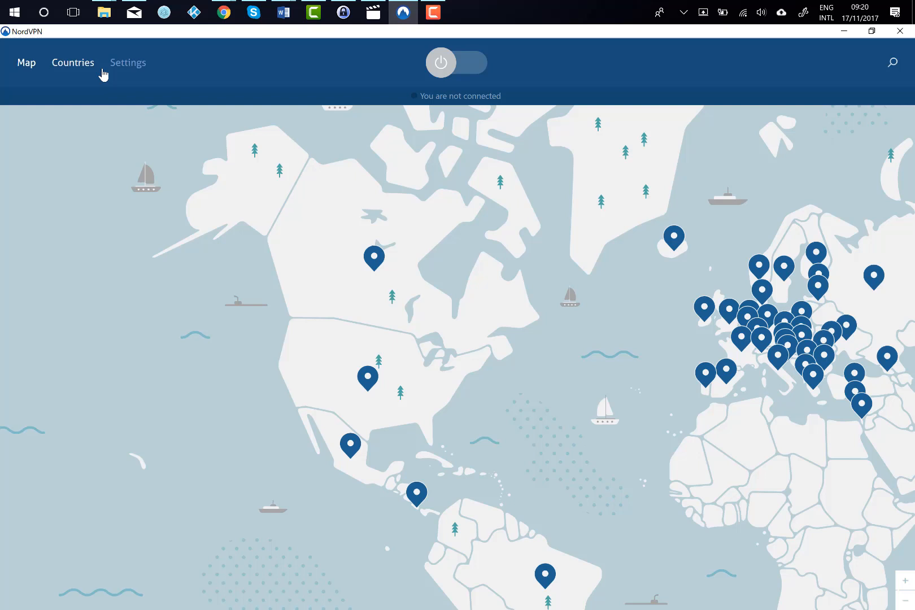
left_click(73, 63)
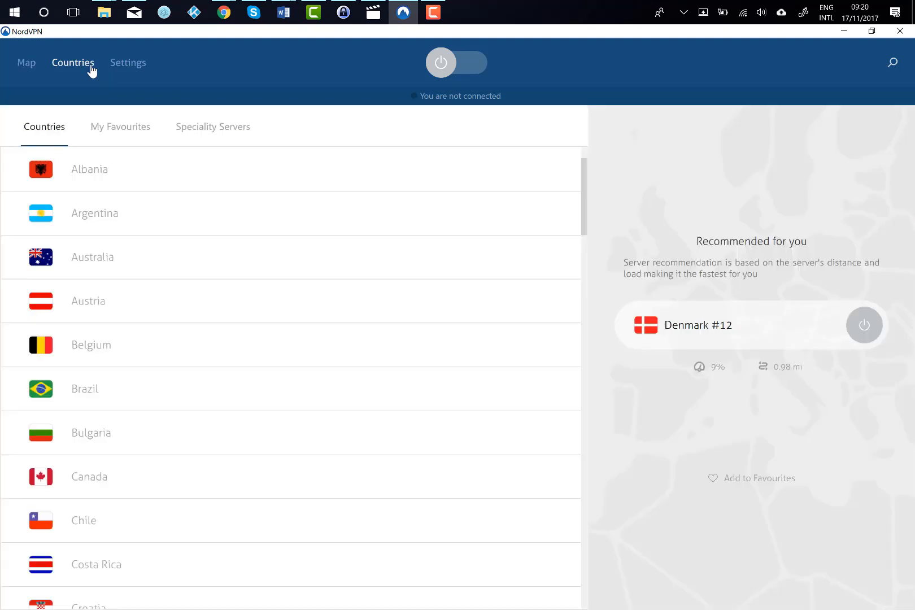
mouse_move(58, 81)
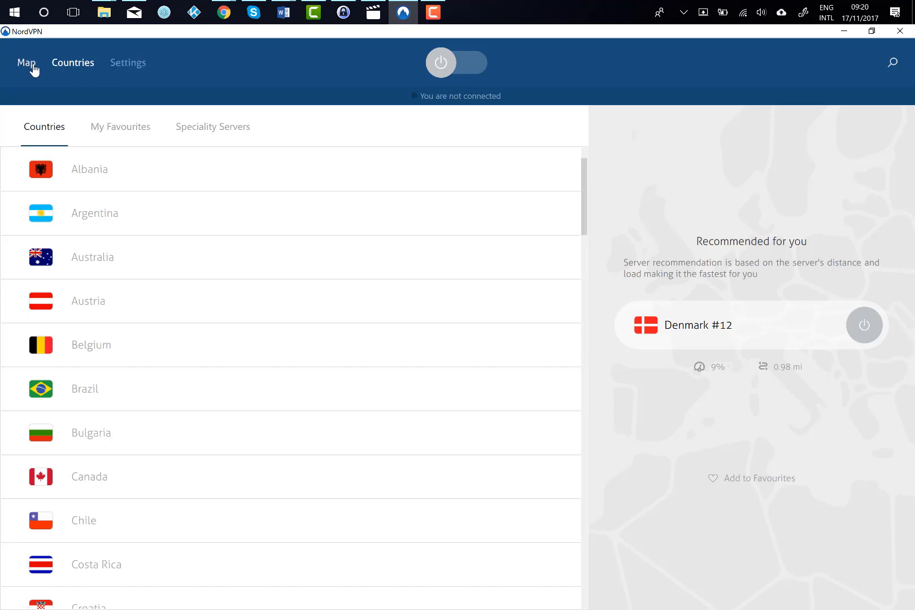
left_click(26, 62)
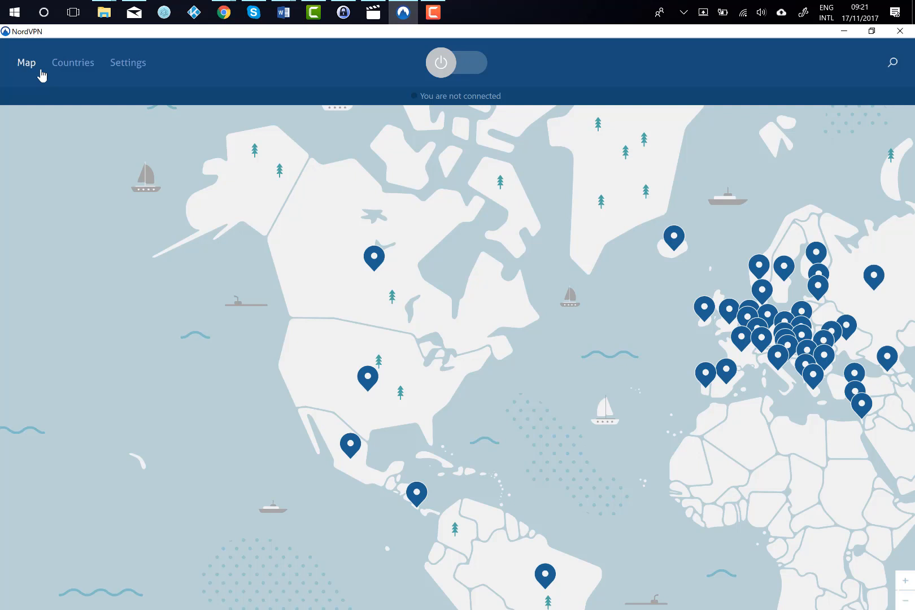
mouse_move(368, 370)
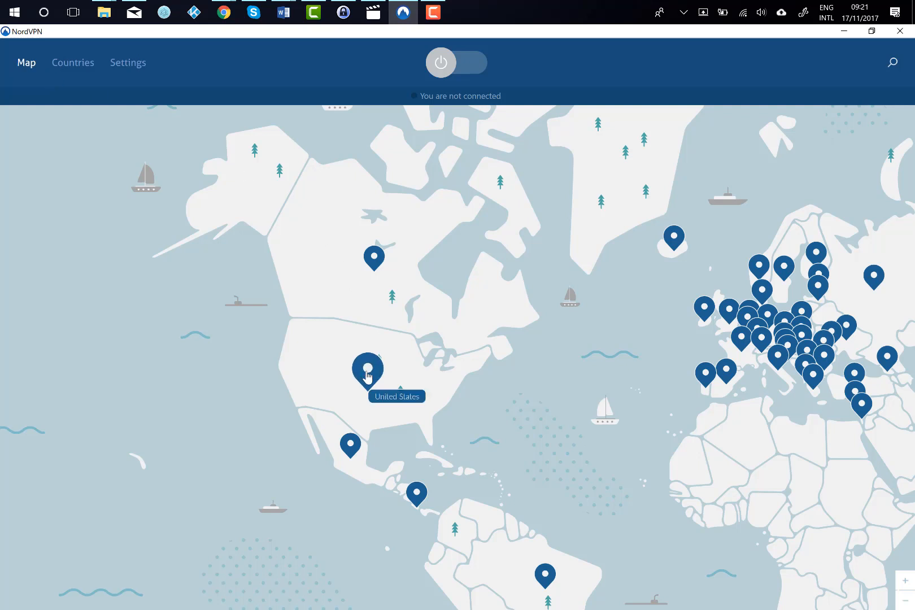
Start connecting NordVPN to a United States server from the map pin.
left_click(368, 370)
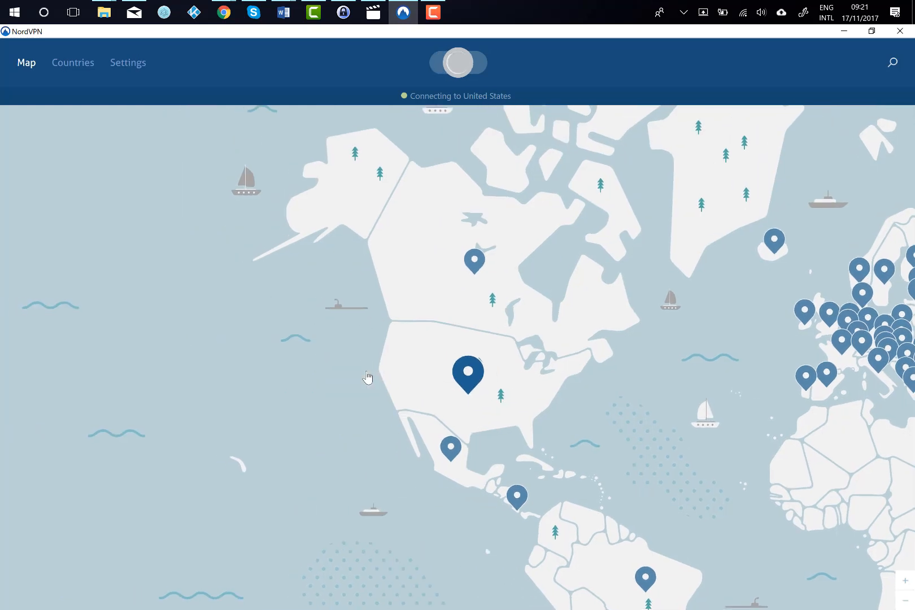
mouse_move(430, 138)
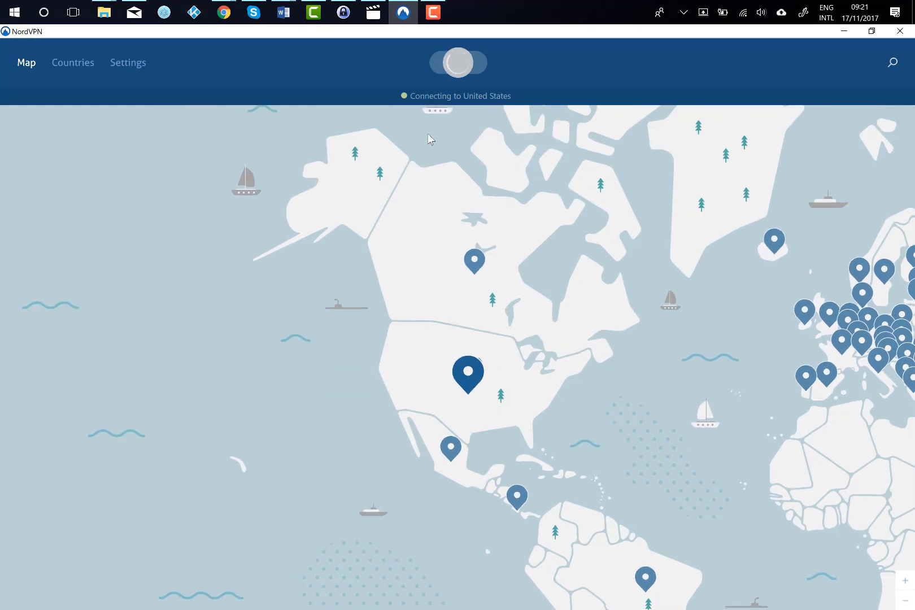
mouse_move(443, 101)
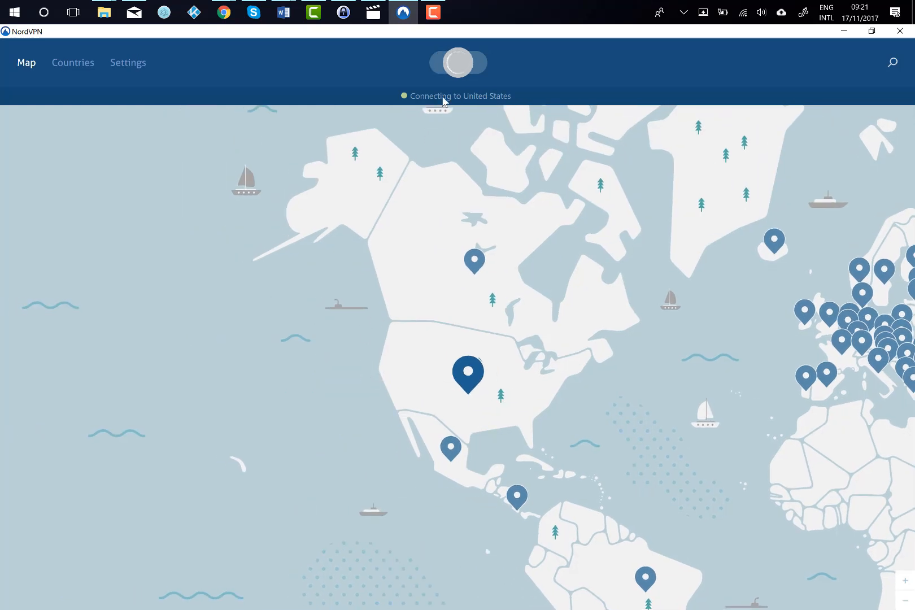
mouse_move(445, 87)
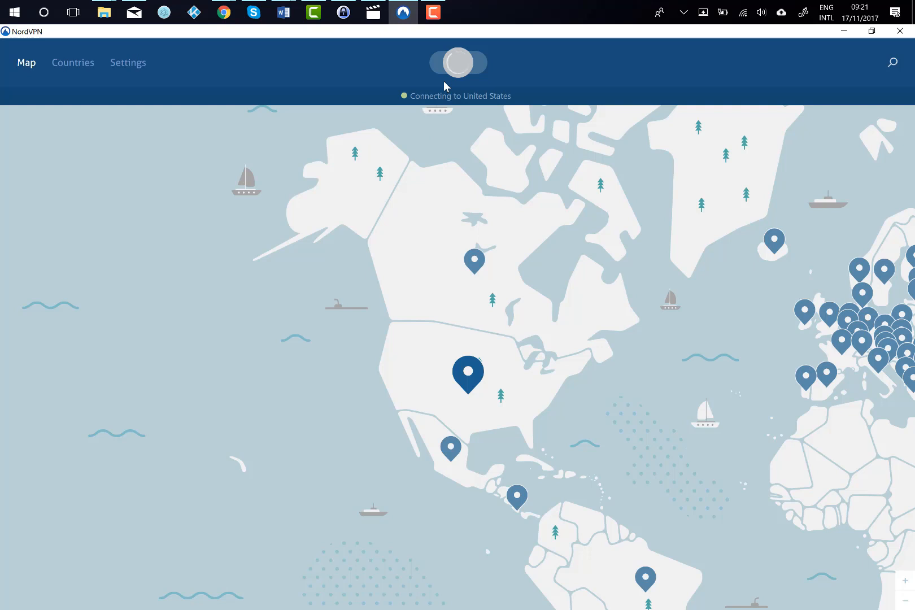
mouse_move(587, 88)
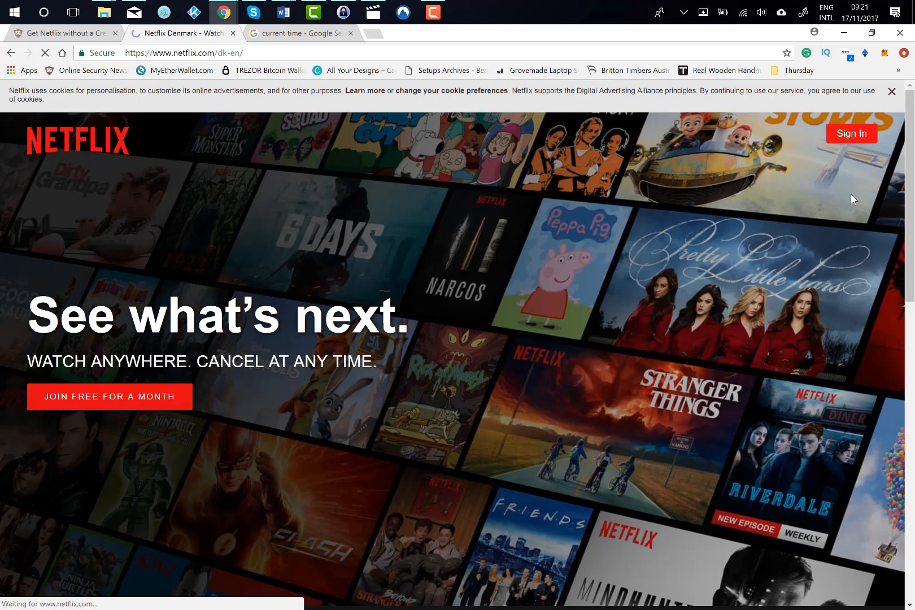
Sign back in to Netflix and reach the browse home page featuring The Punisher.
left_click(852, 133)
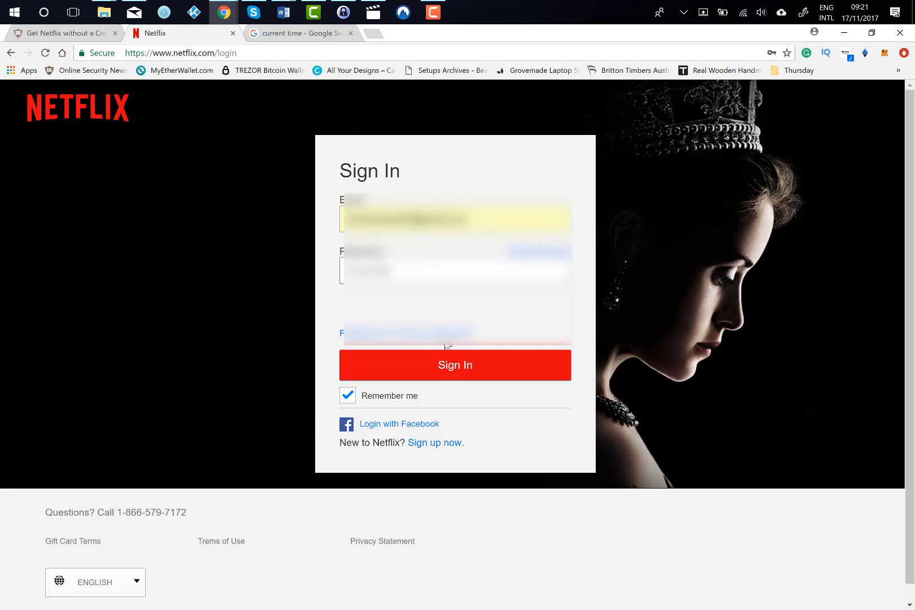
left_click(454, 364)
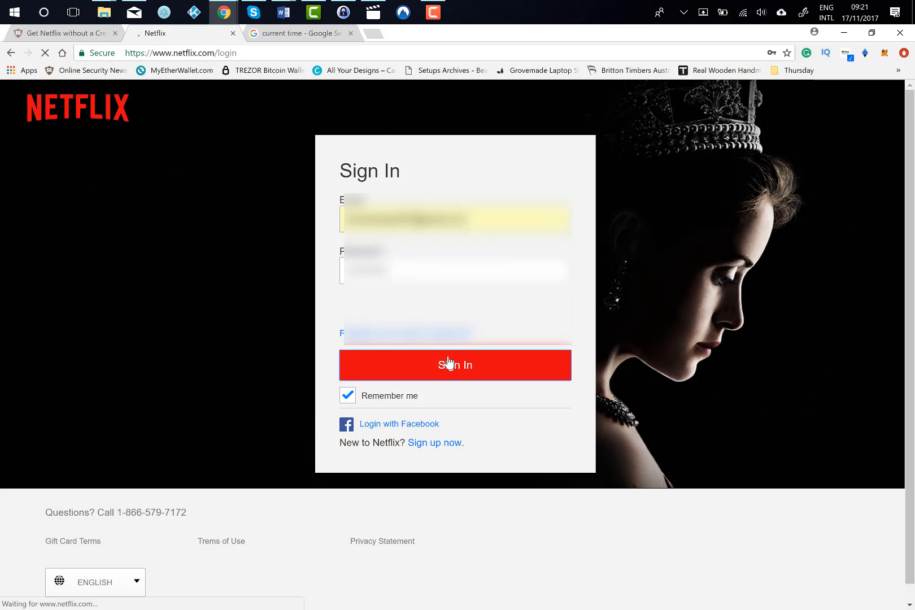
left_click(456, 365)
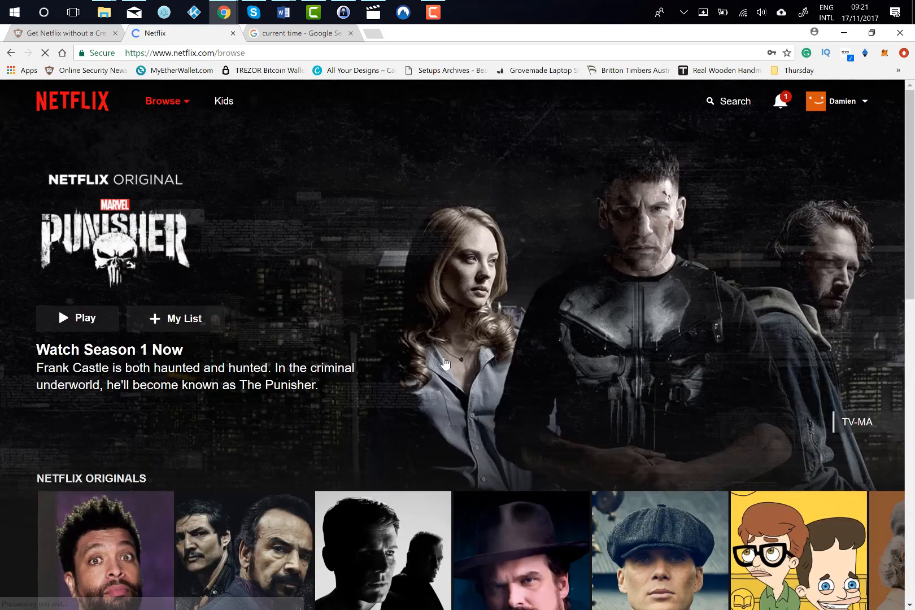
mouse_move(742, 96)
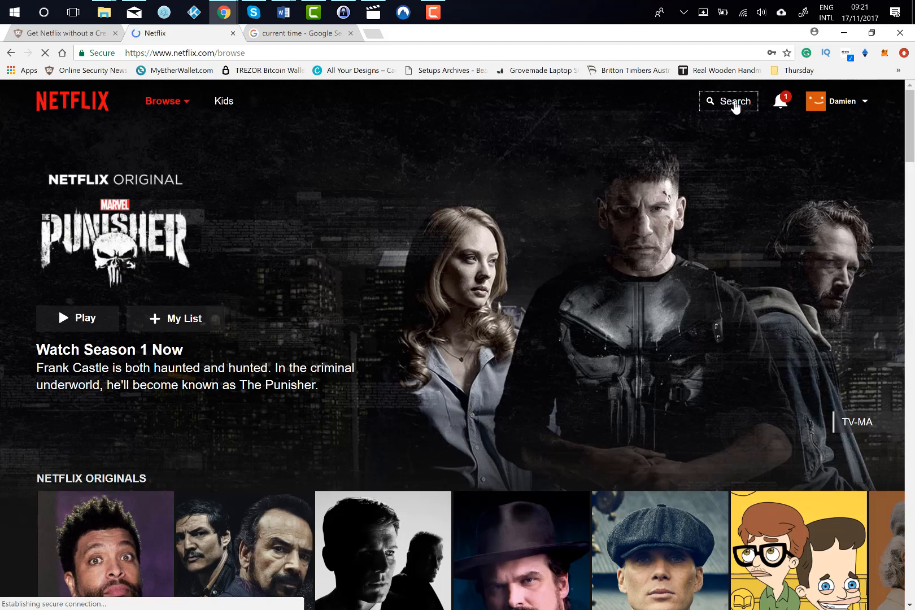
Search the US library for 'futu', returning Futurama first among results.
left_click(708, 100)
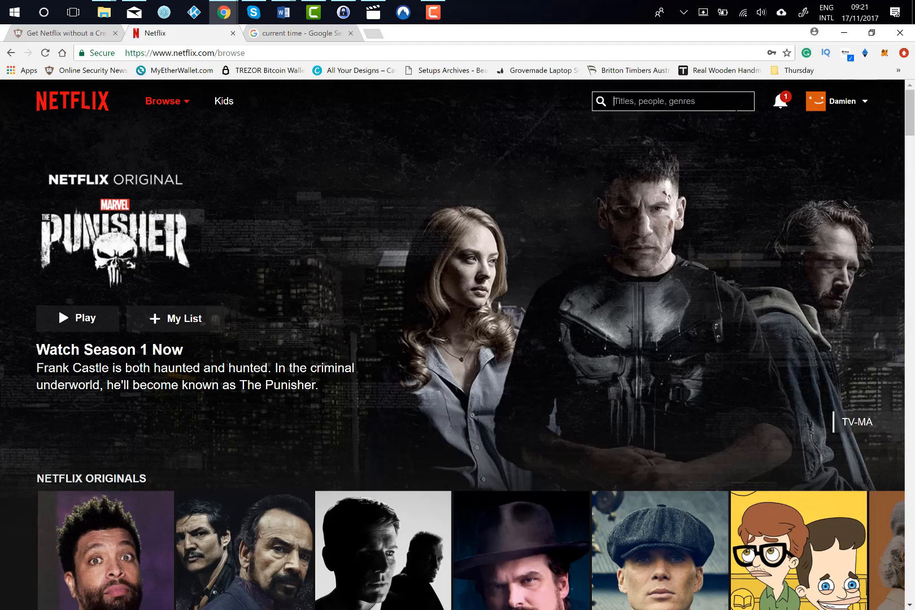
type("fut")
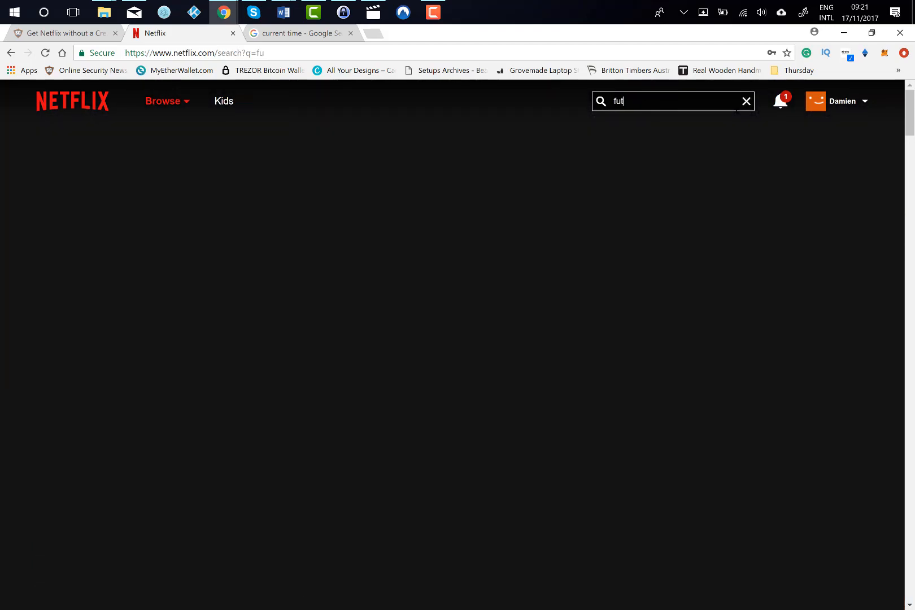
type("e")
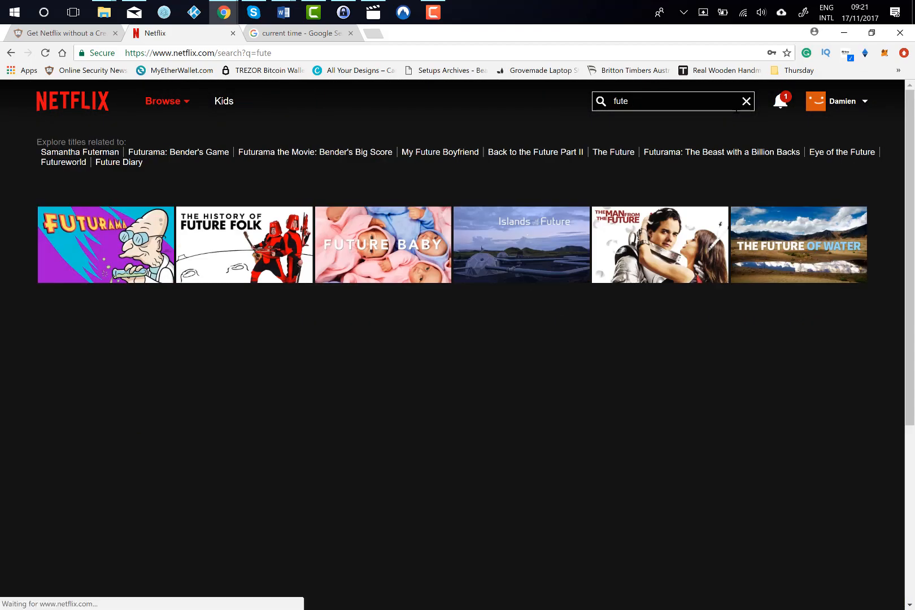
type("ram")
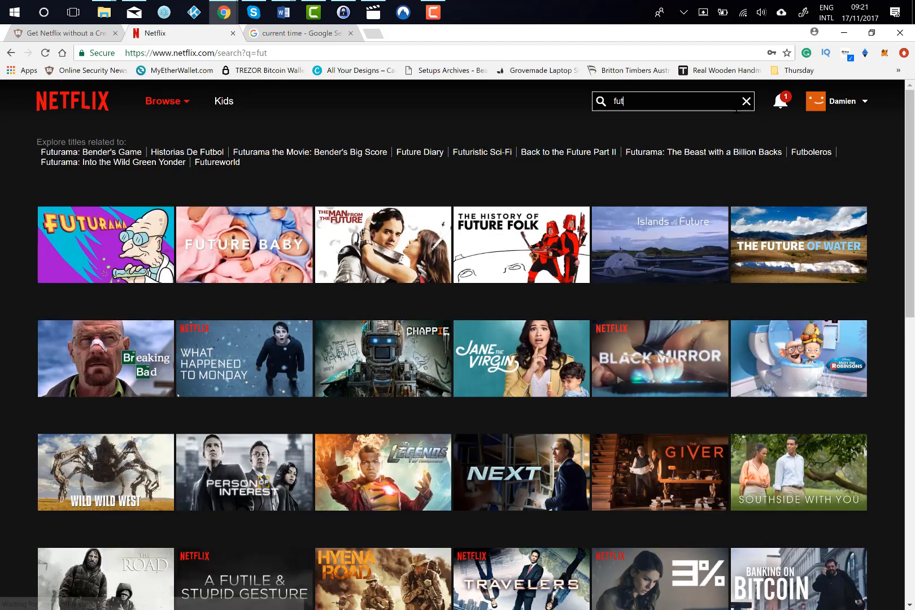
type("u")
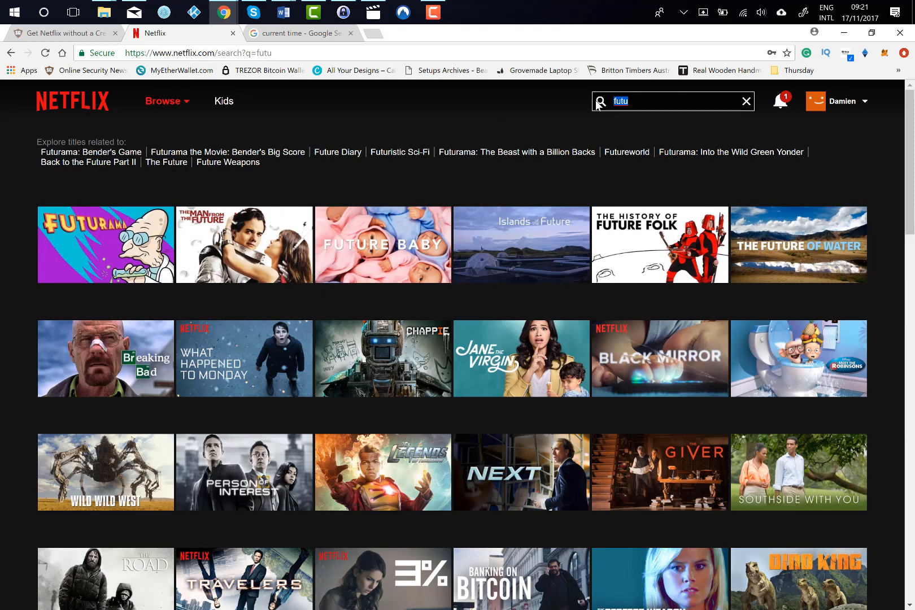
Search for 'grand desi' and view the Grand Designs show details.
type("grand")
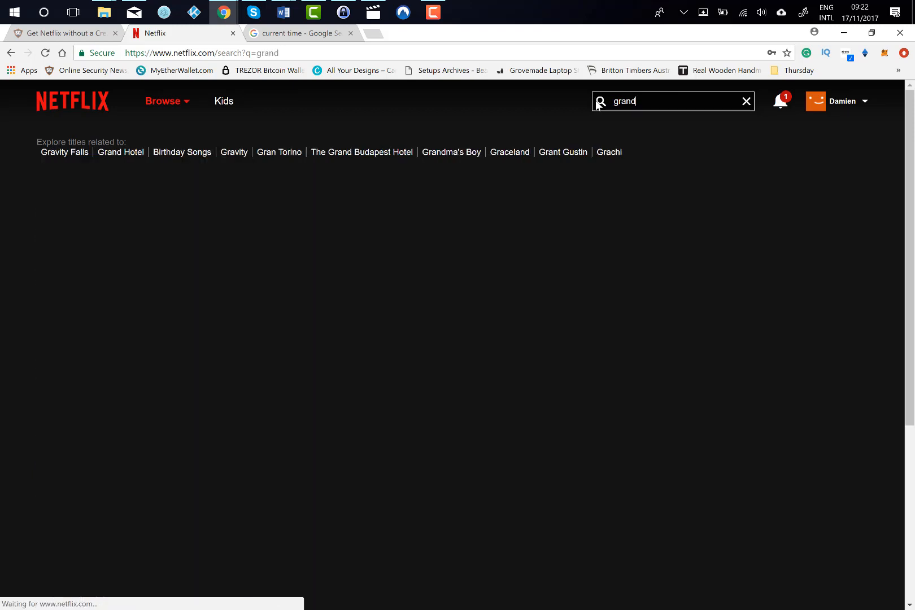
type("desi")
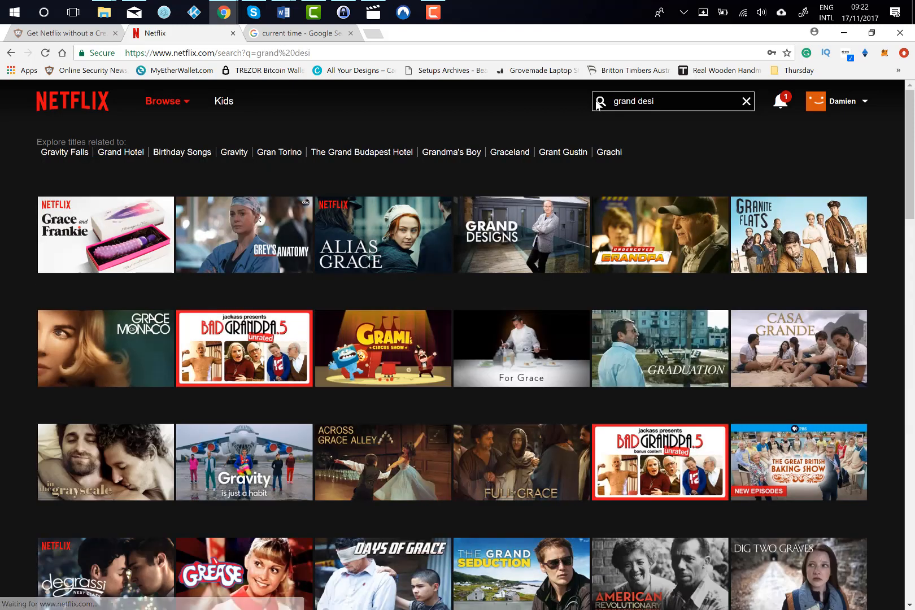
left_click(522, 235)
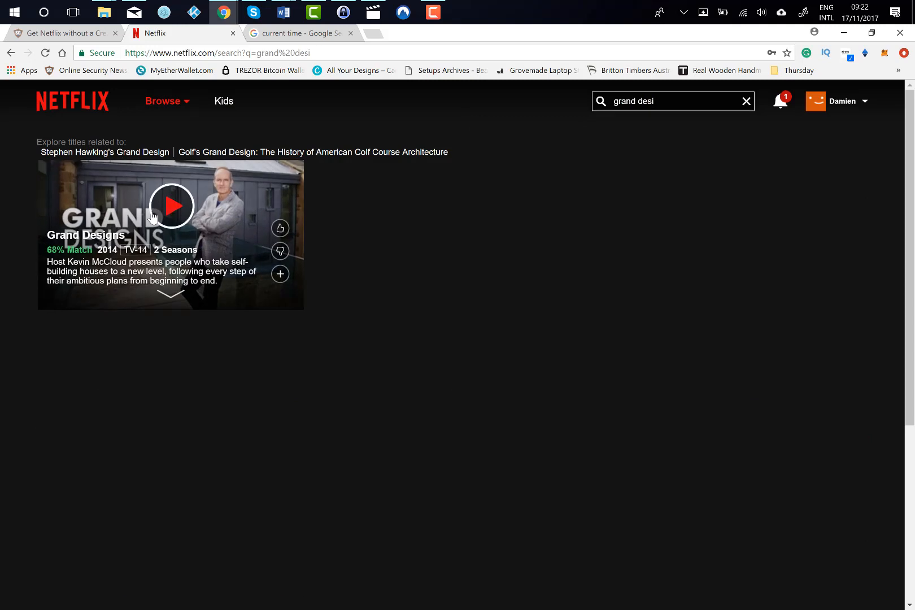
mouse_move(662, 216)
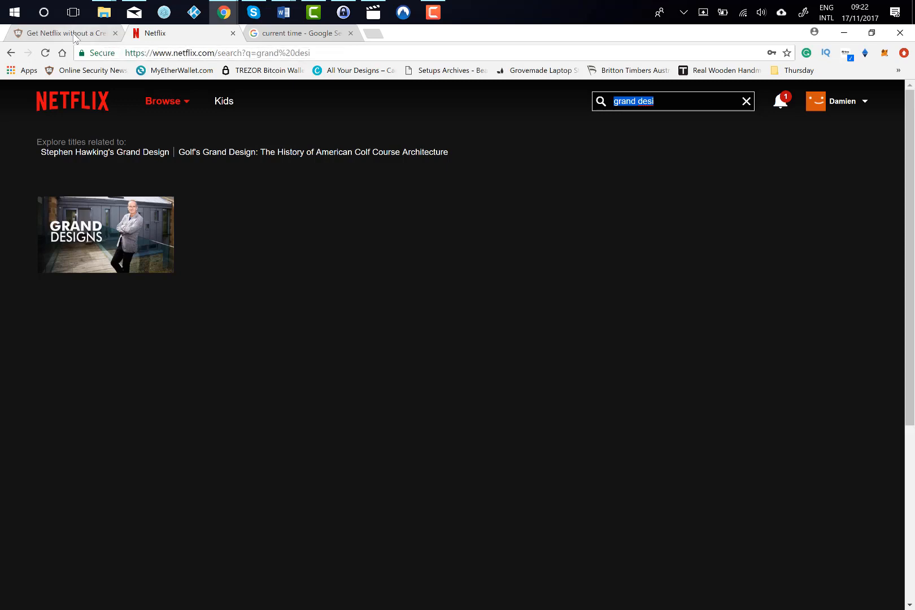
Switch to the 'Get Netflix without a Credit Card' article tab.
left_click(64, 33)
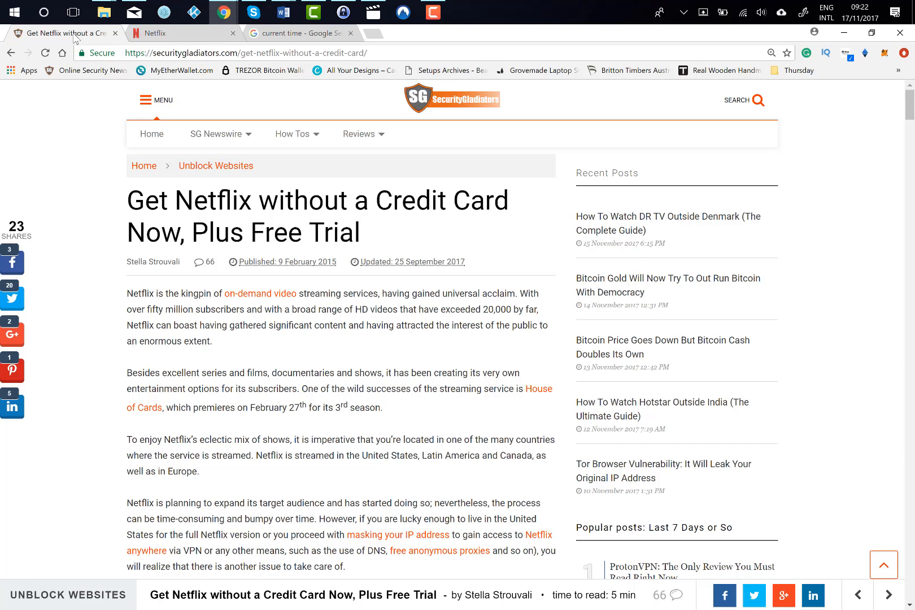
mouse_move(834, 329)
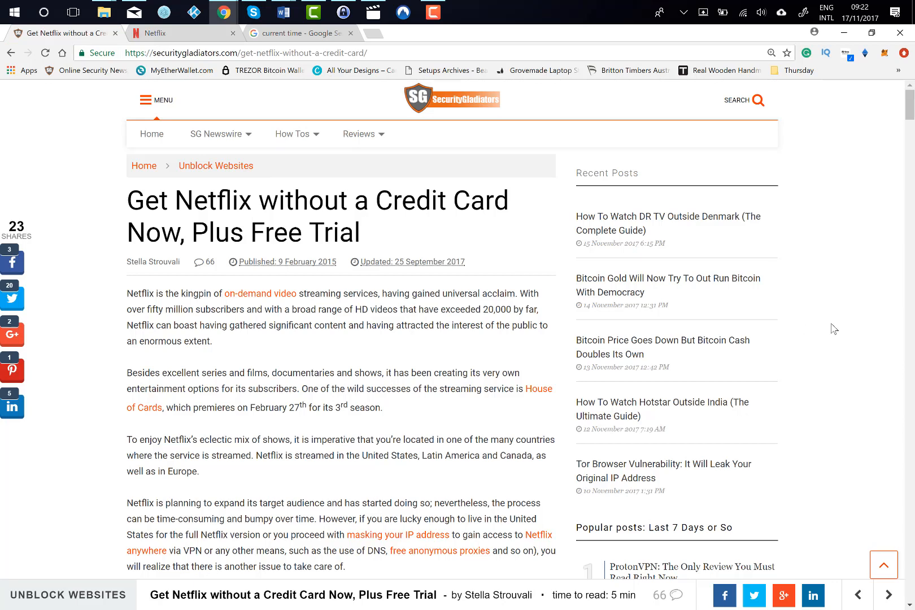
mouse_move(905, 366)
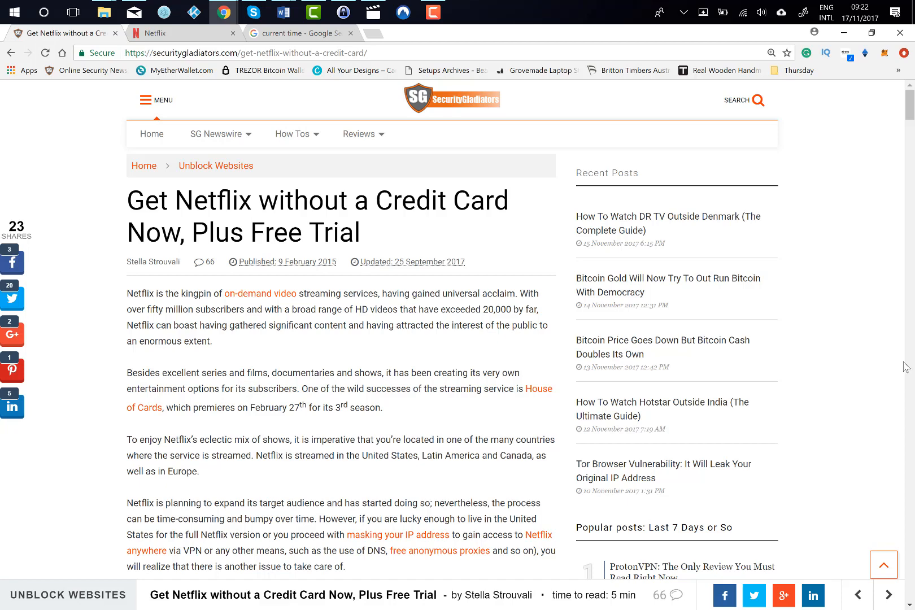